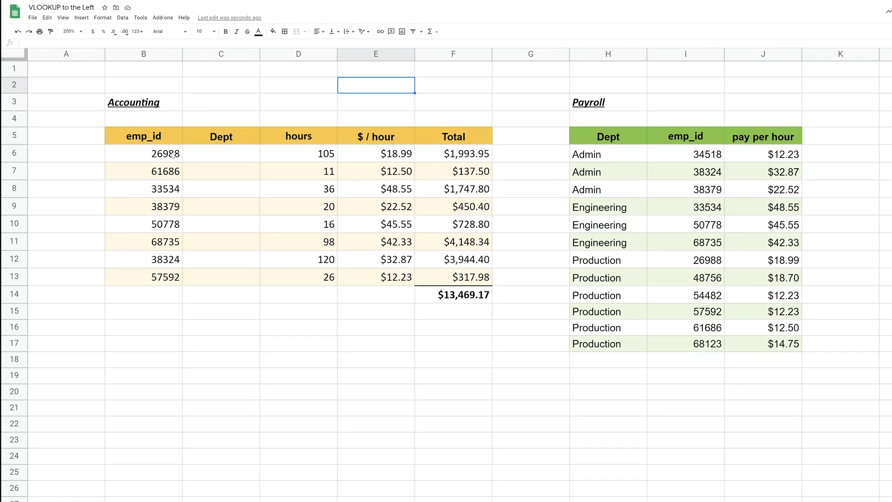
Review the Payroll table and point out its emp_id and Dept columns relative to the Accounting Dept cell
click(143, 154)
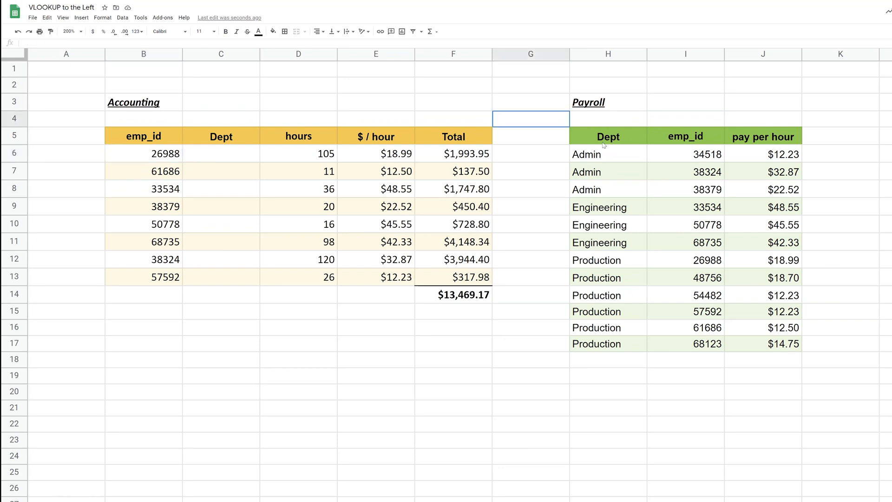
drag(531, 118, 828, 359)
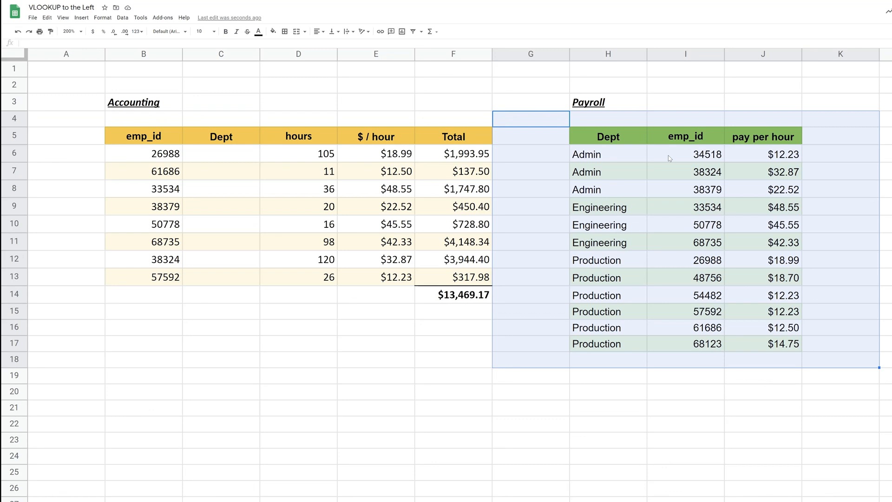
click(762, 154)
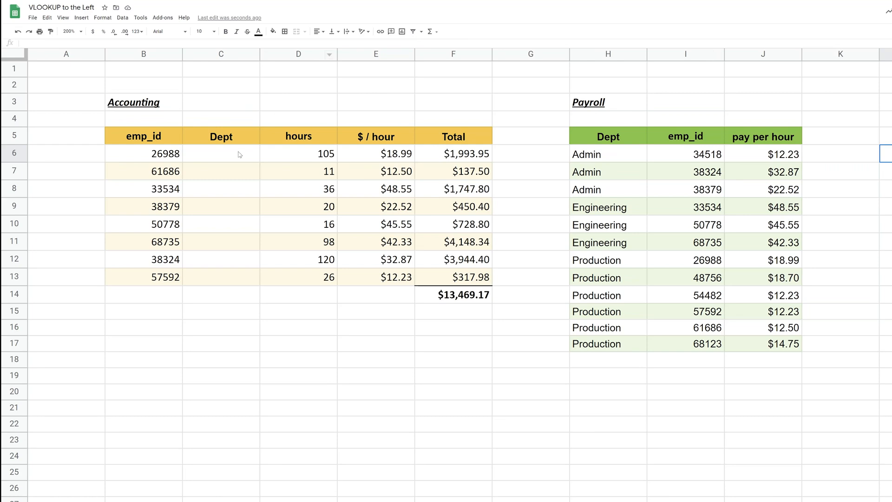
click(221, 154)
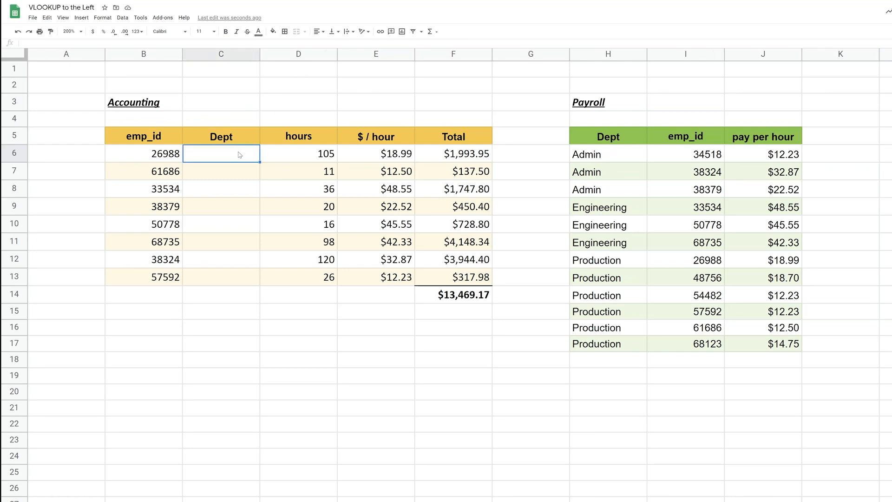
click(685, 154)
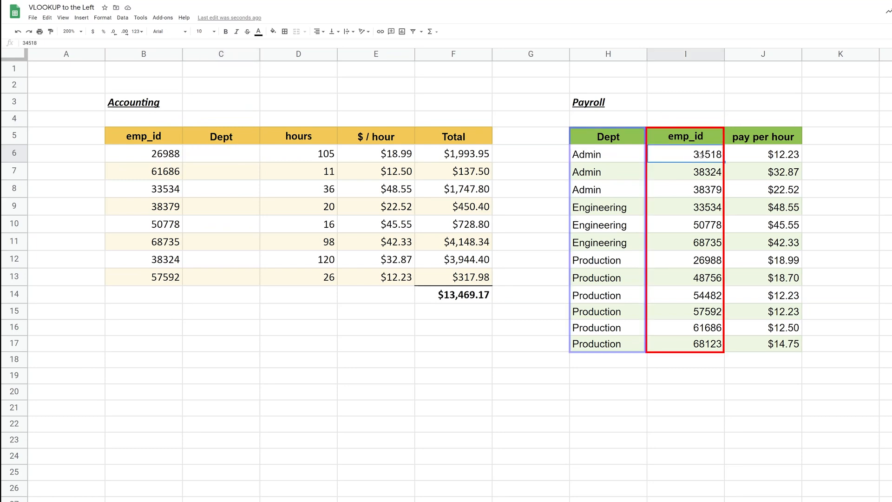
click(607, 153)
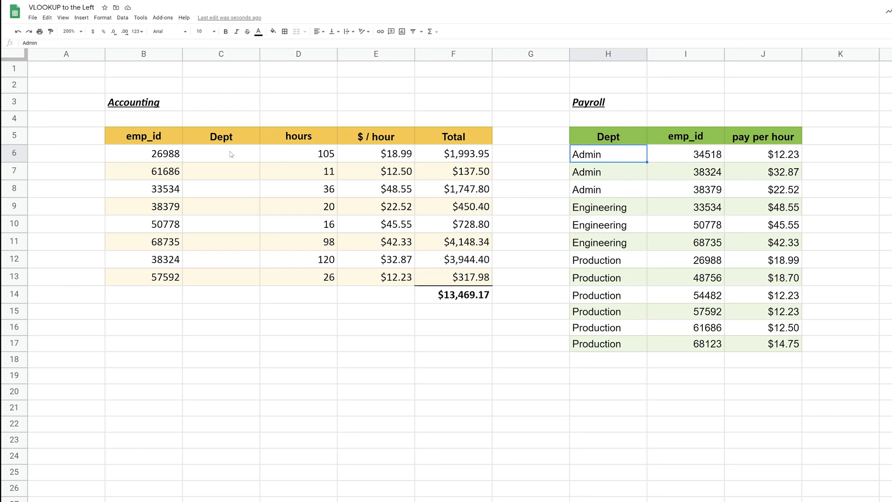
Begin =VLOOKUP( in C6 with the row's emp_id B6 as the search key
click(221, 153)
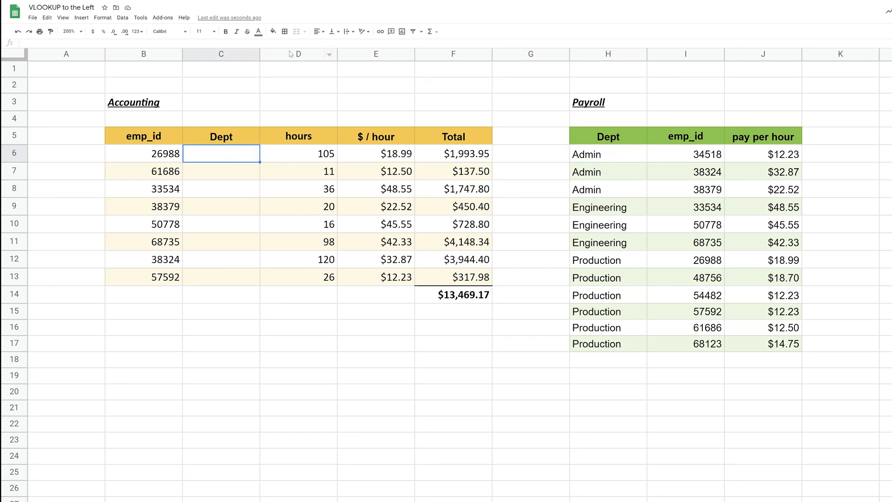
text(=)
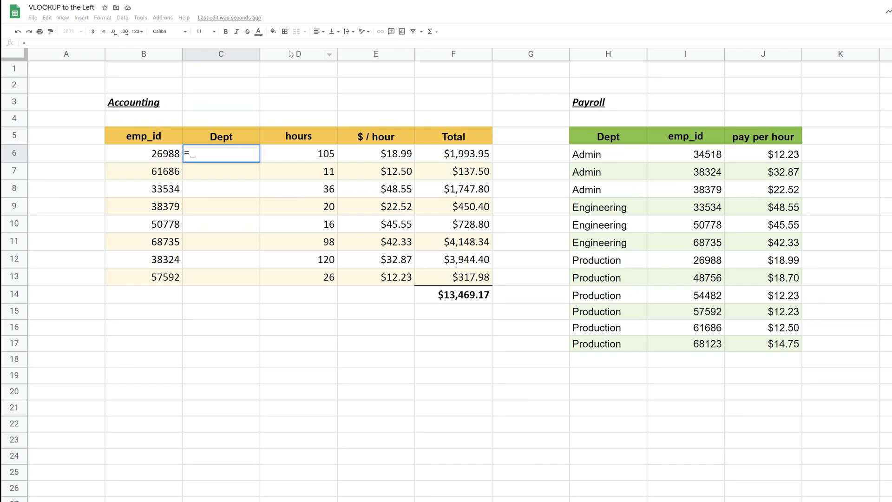
text(VLOOKUP(B6)
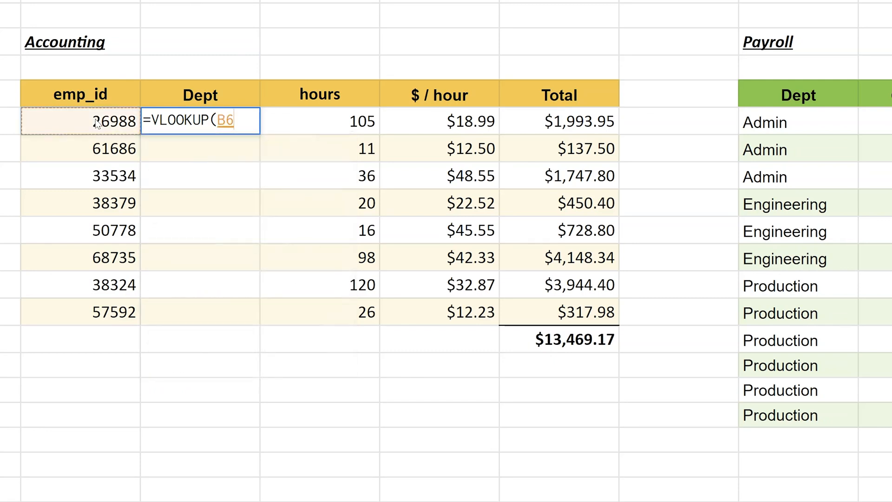
text(,)
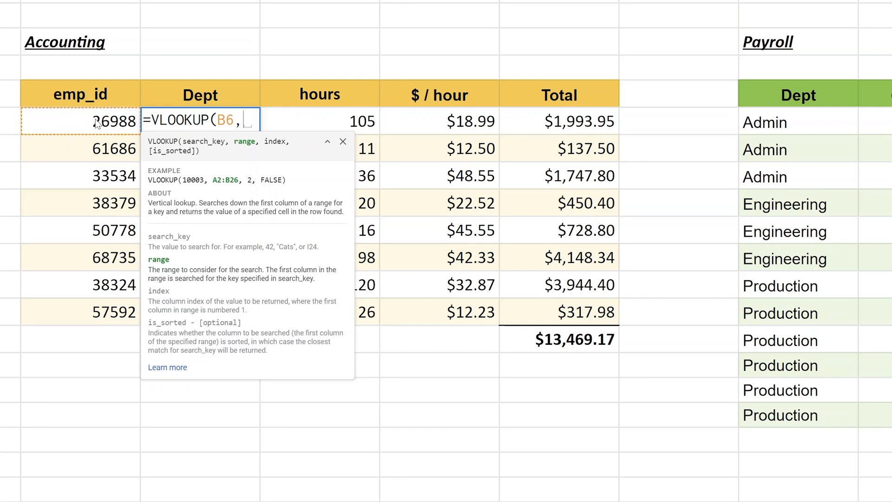
Start the lookup array { with the absolute Payroll emp_id-to-pay range $I$6:$J$17
text({)
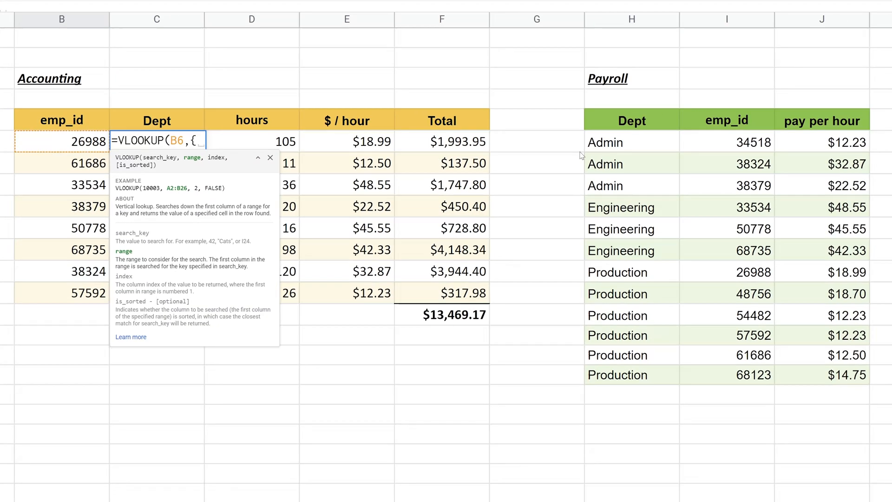
mouse_move(734, 144)
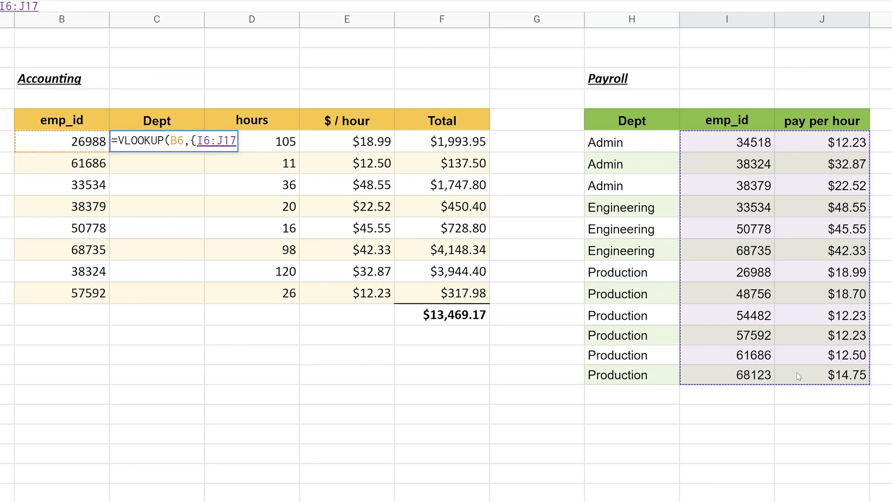
key(f4)
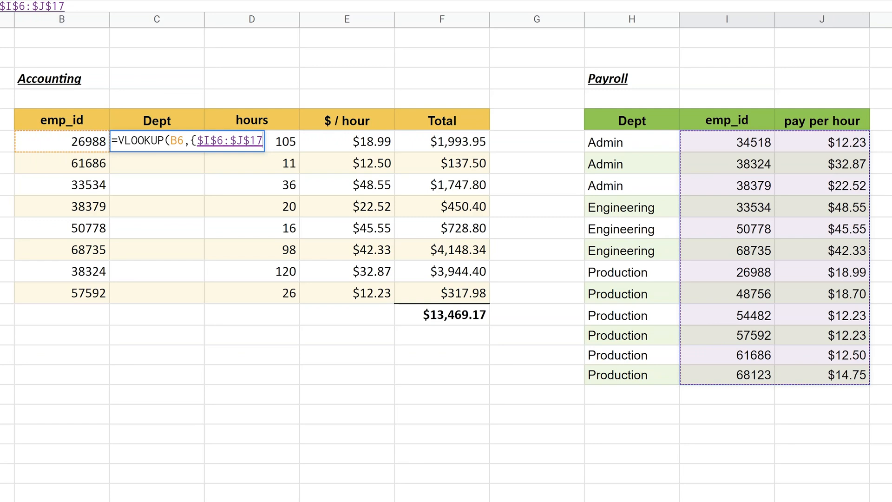
text(,)
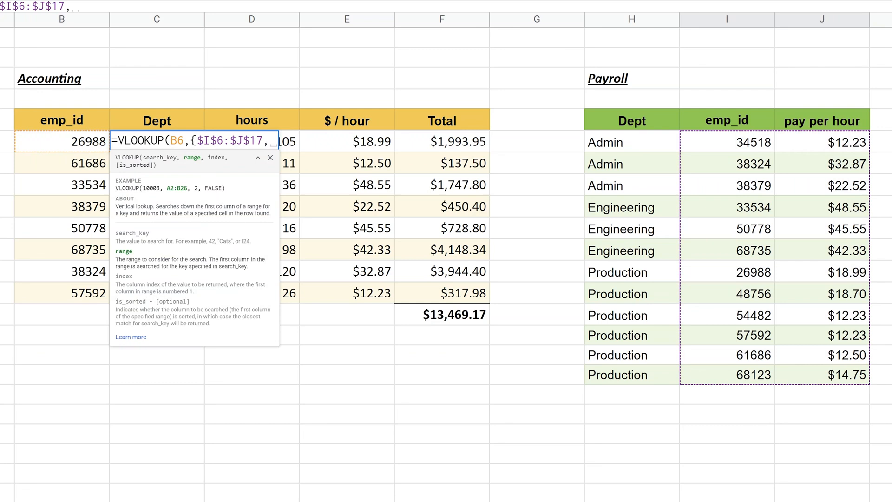
mouse_move(653, 148)
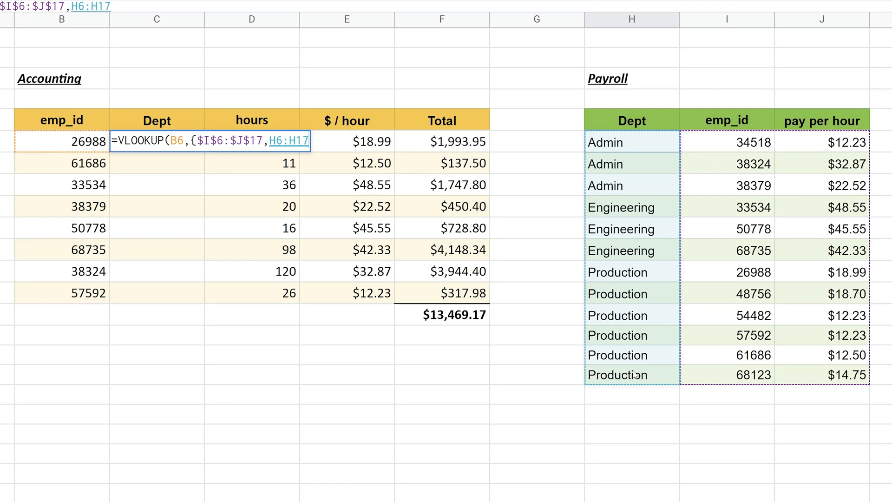
Add the absolute Payroll Dept range $H$6:$H$17 and close the array with }
key(f4)
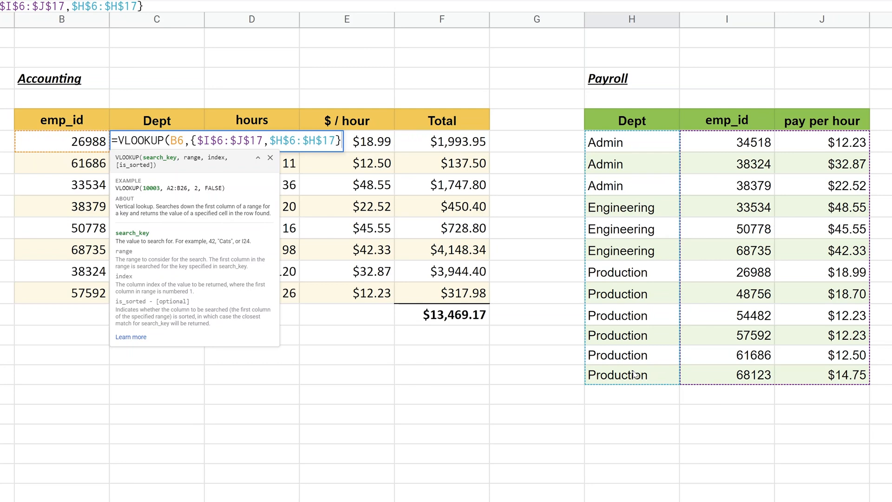
text(,)
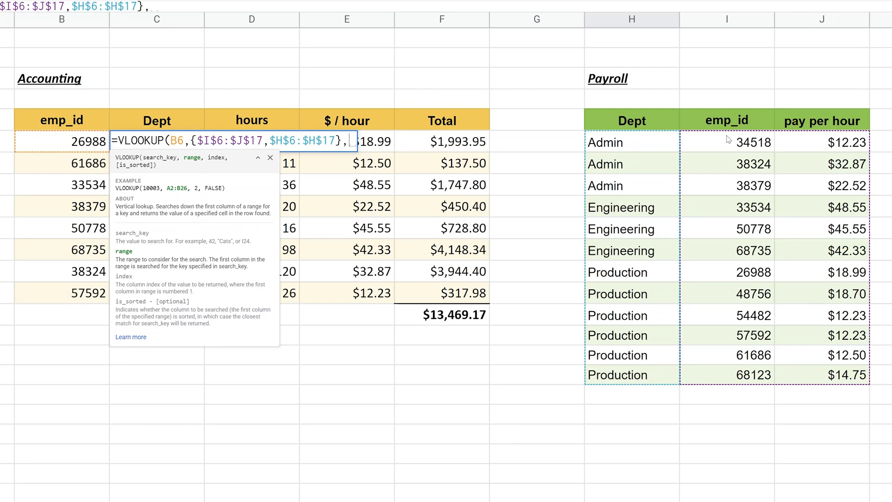
mouse_move(645, 116)
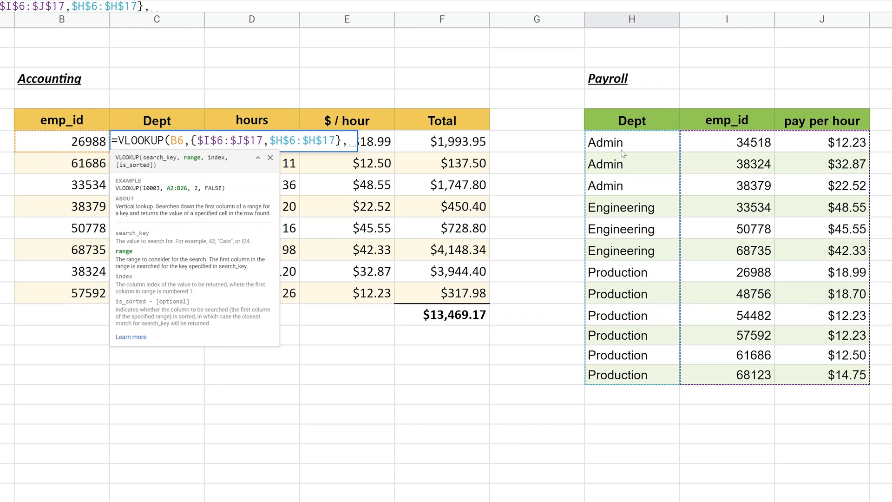
Return array column 3 with FALSE exact matching so C6 shows Production
text(3,)
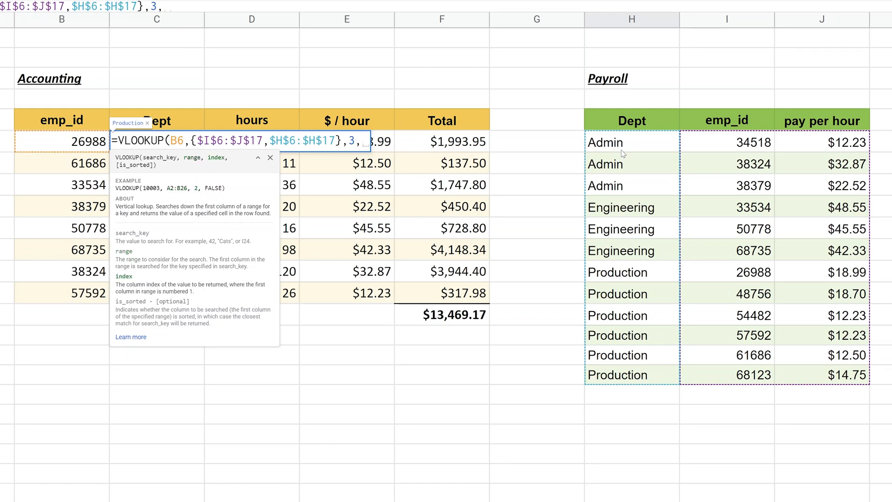
mouse_move(725, 166)
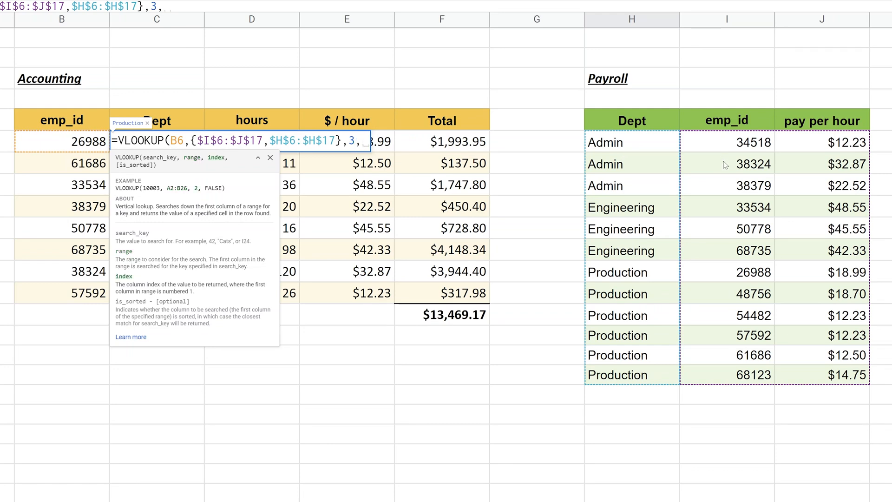
mouse_move(675, 261)
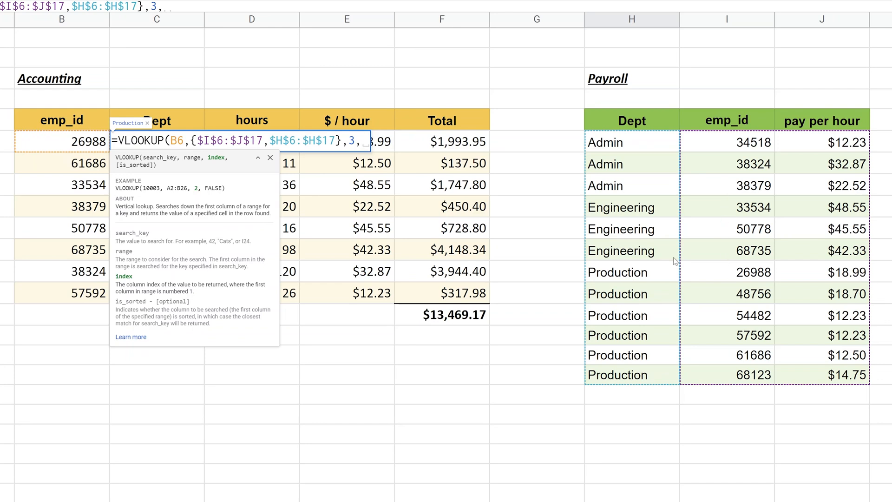
text(F)
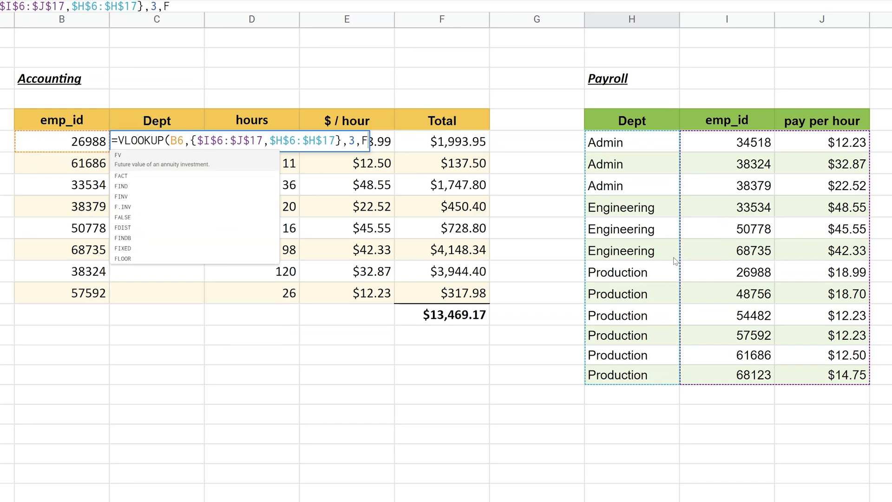
text(ALSE)
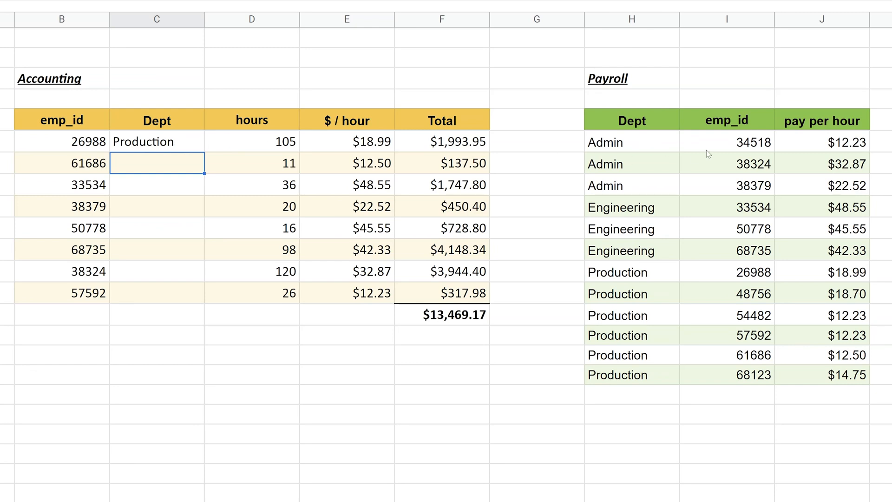
mouse_move(641, 273)
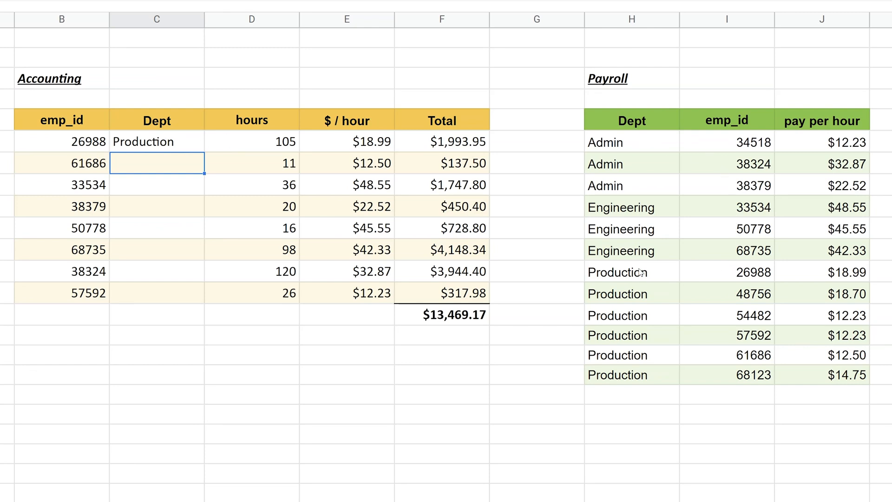
click(156, 141)
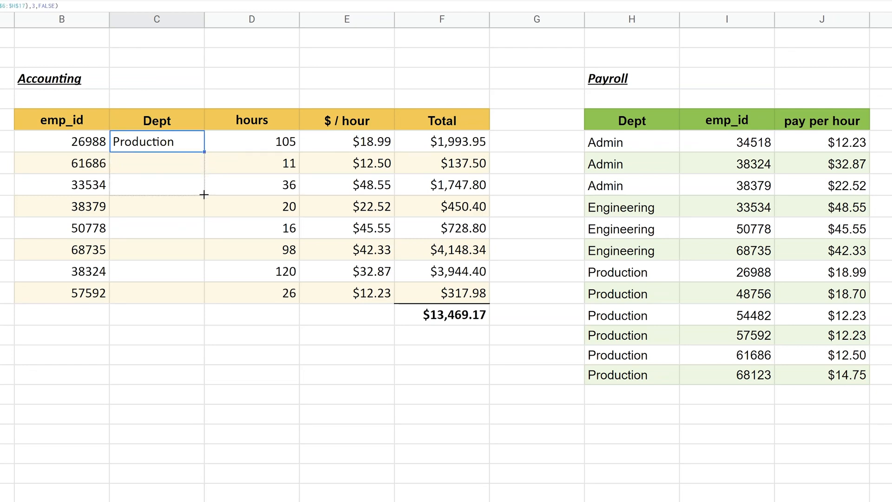
Fill the VLOOKUP down C6:C13 and verify emp_id 68735 shows Engineering as in Payroll
drag(203, 148, 203, 301)
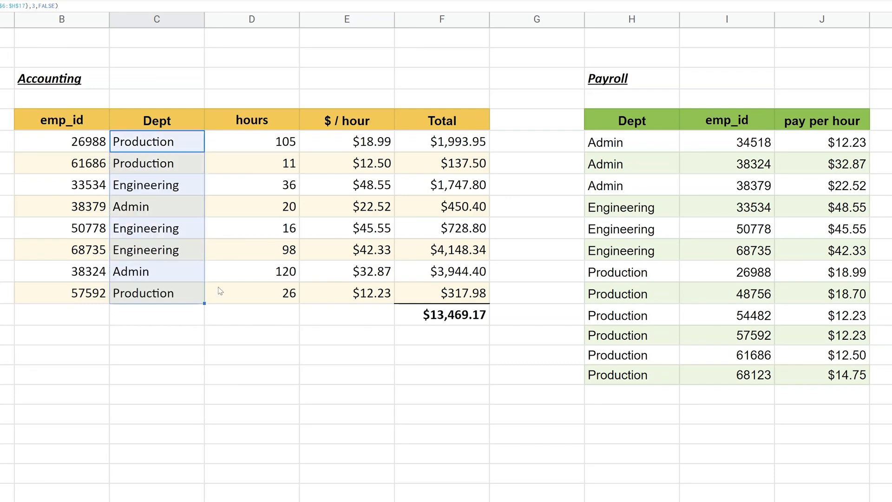
mouse_move(97, 262)
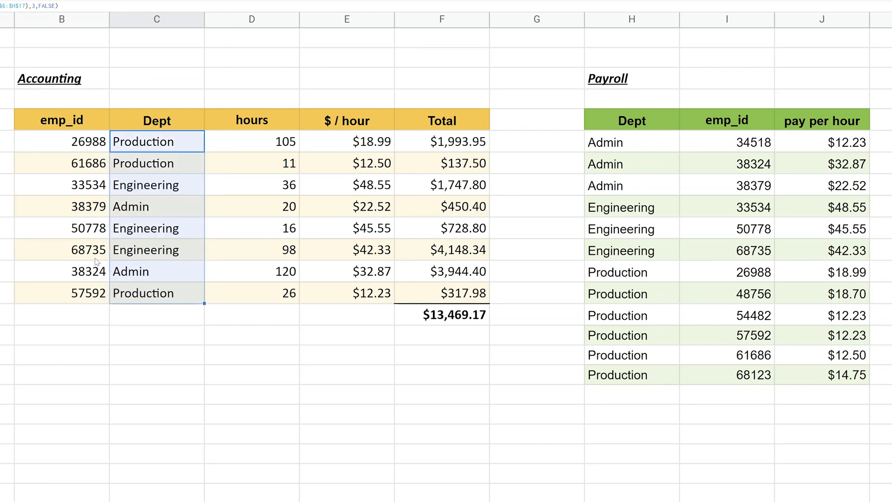
click(62, 249)
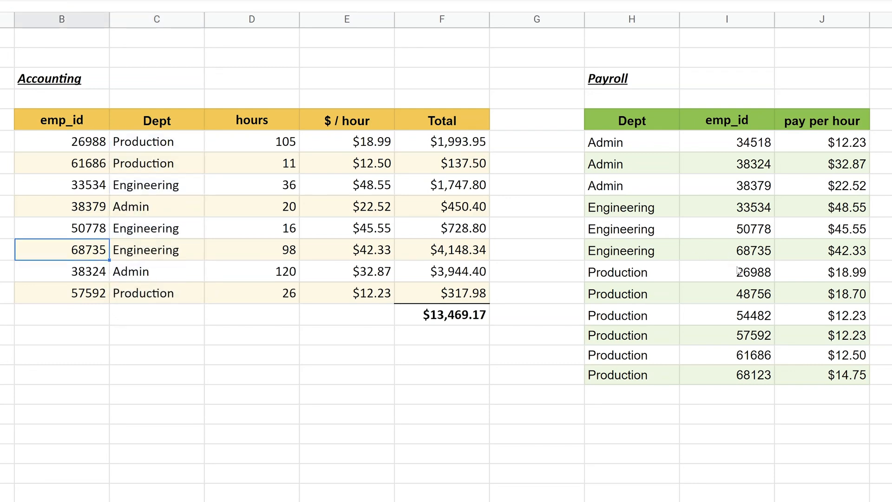
mouse_move(673, 255)
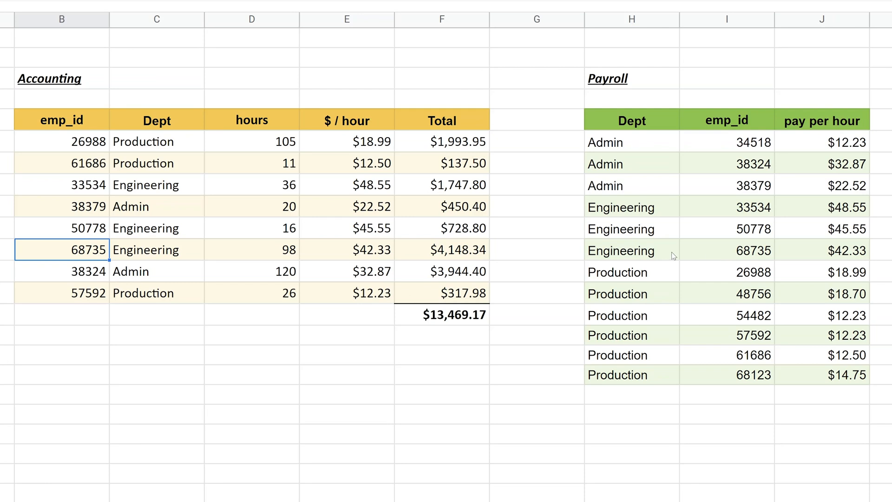
click(632, 250)
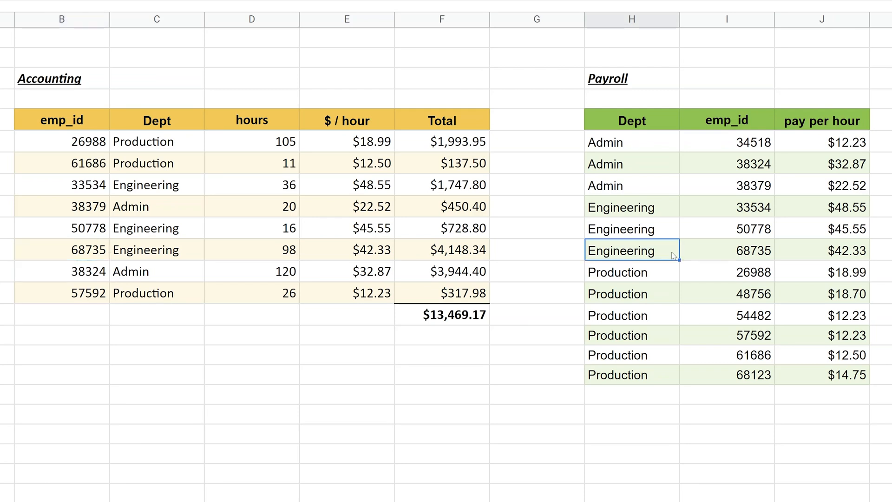